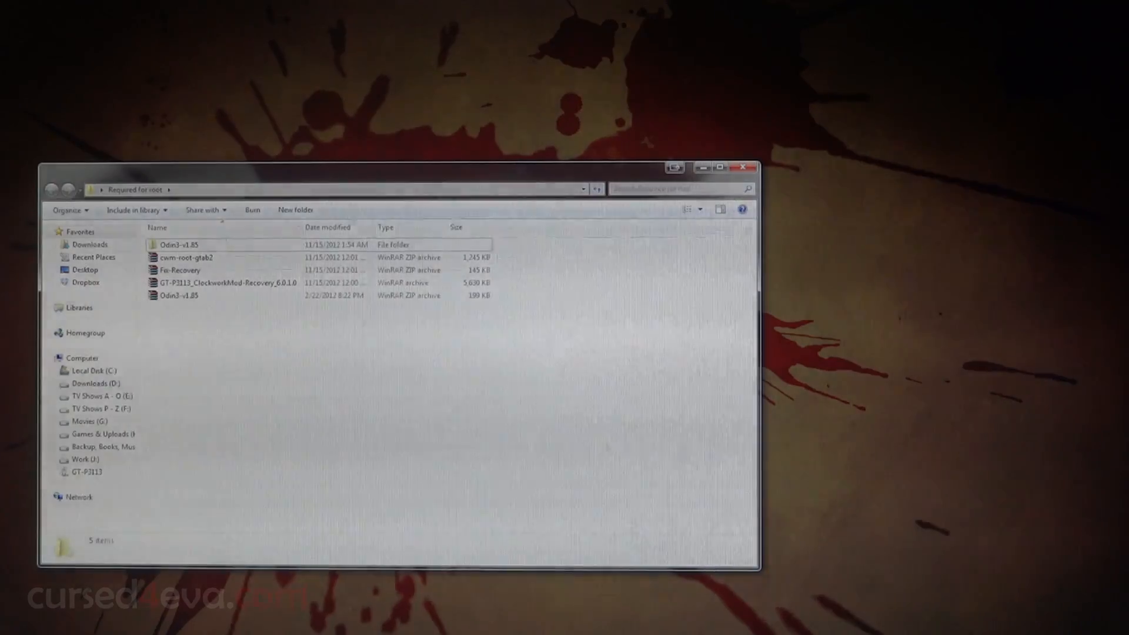
Copy the cwm-root-gtab2 archive from the root package folder
click(187, 258)
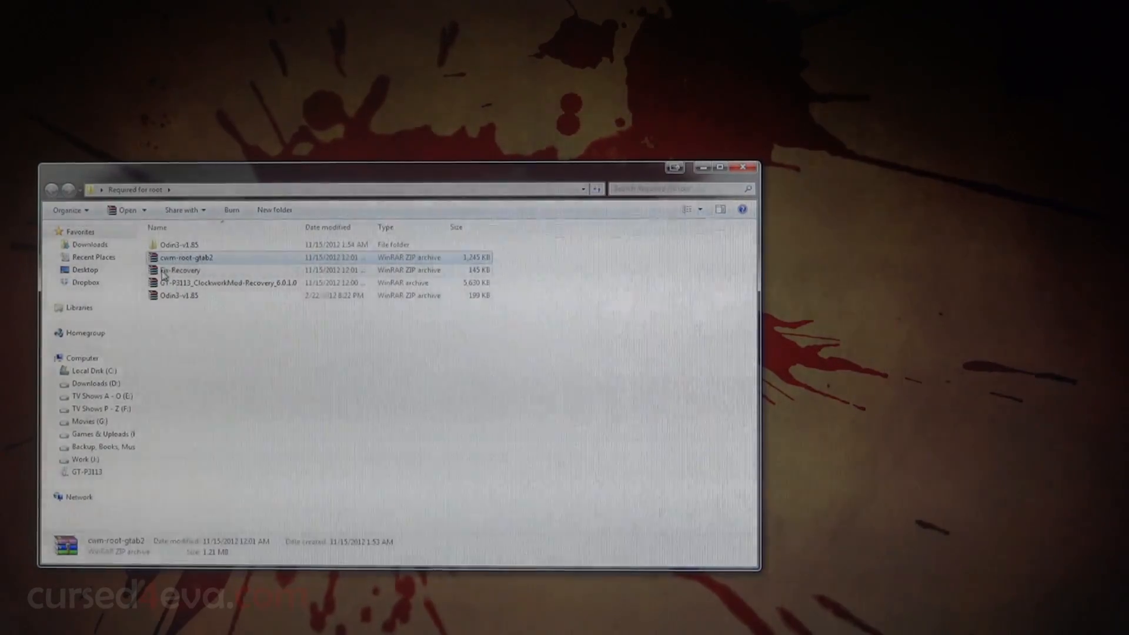
right_click(178, 270)
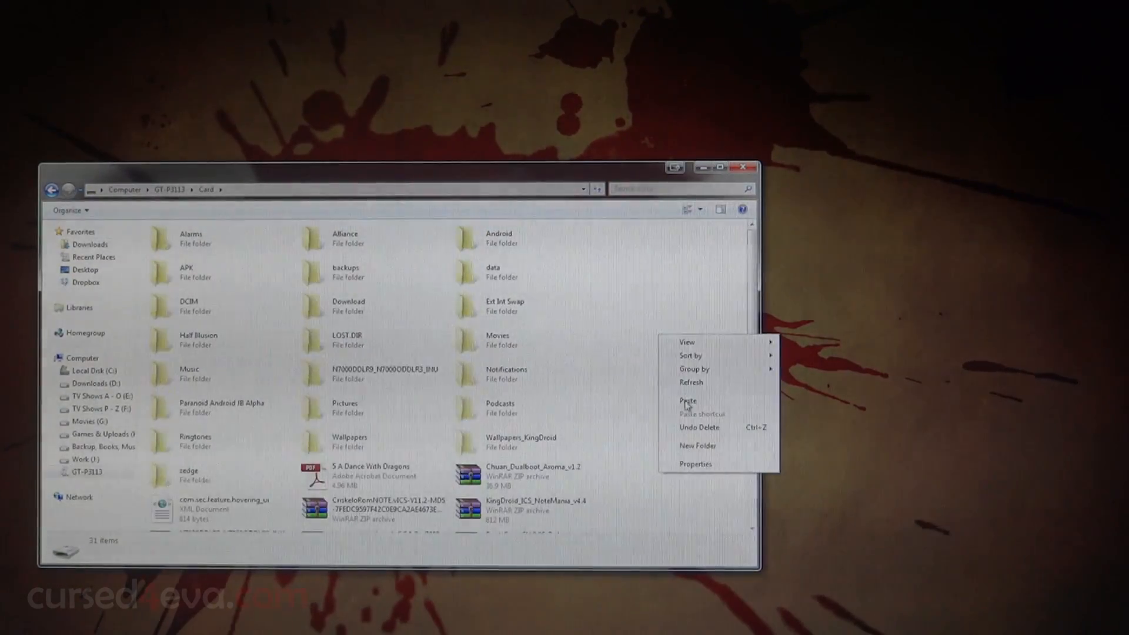
Paste the archive onto the tablet's Card storage and launch Odin3 v1.85
click(687, 401)
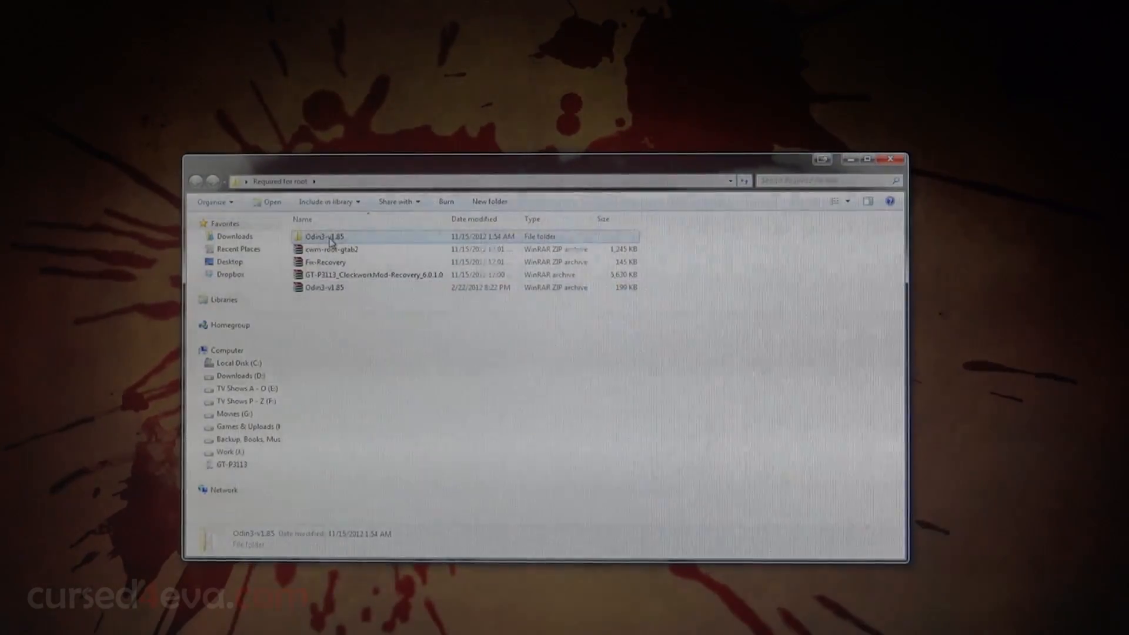
right_click(320, 237)
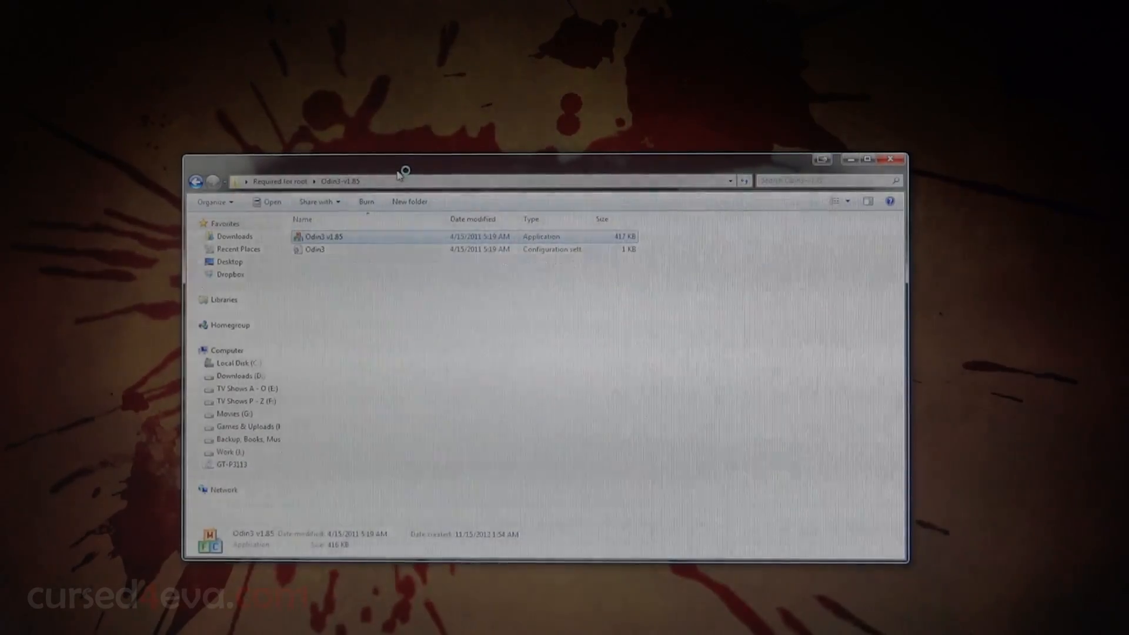
double_click(326, 236)
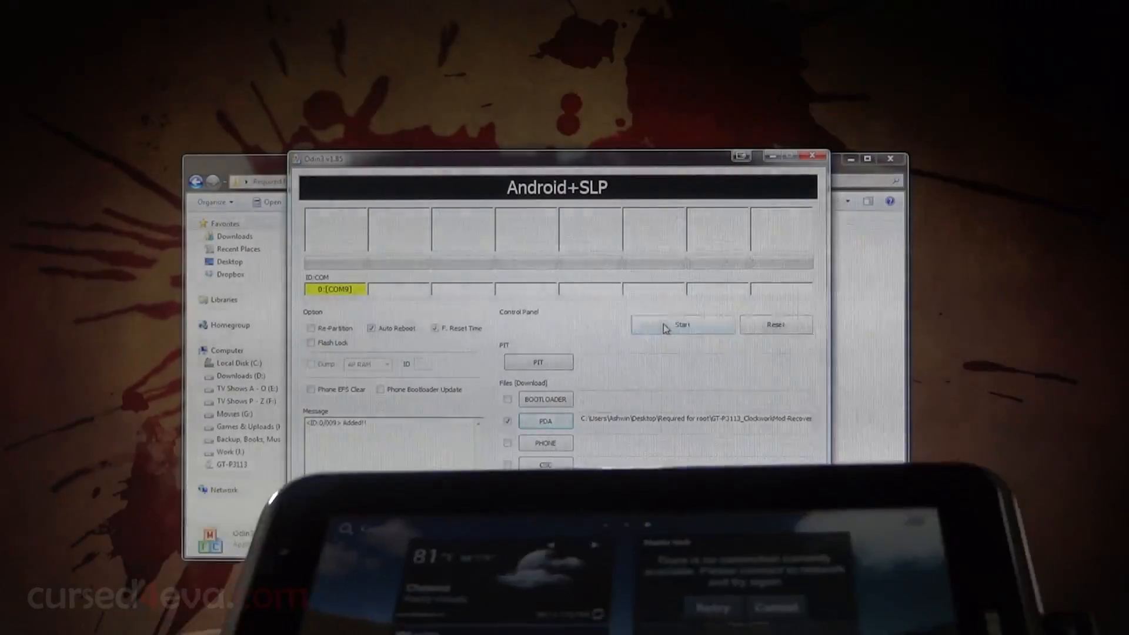